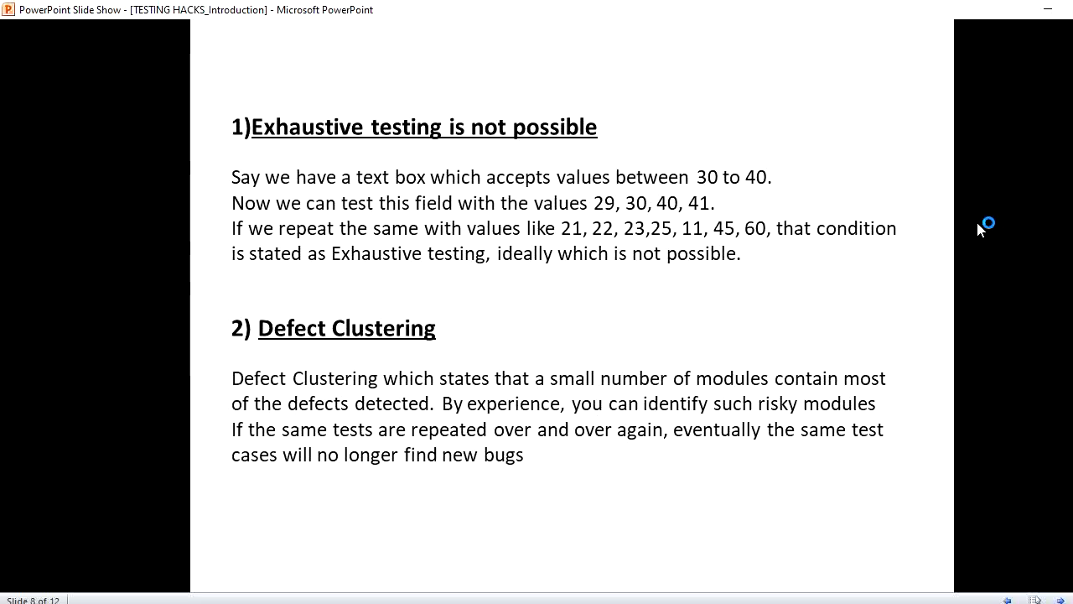
mouse_move(607, 208)
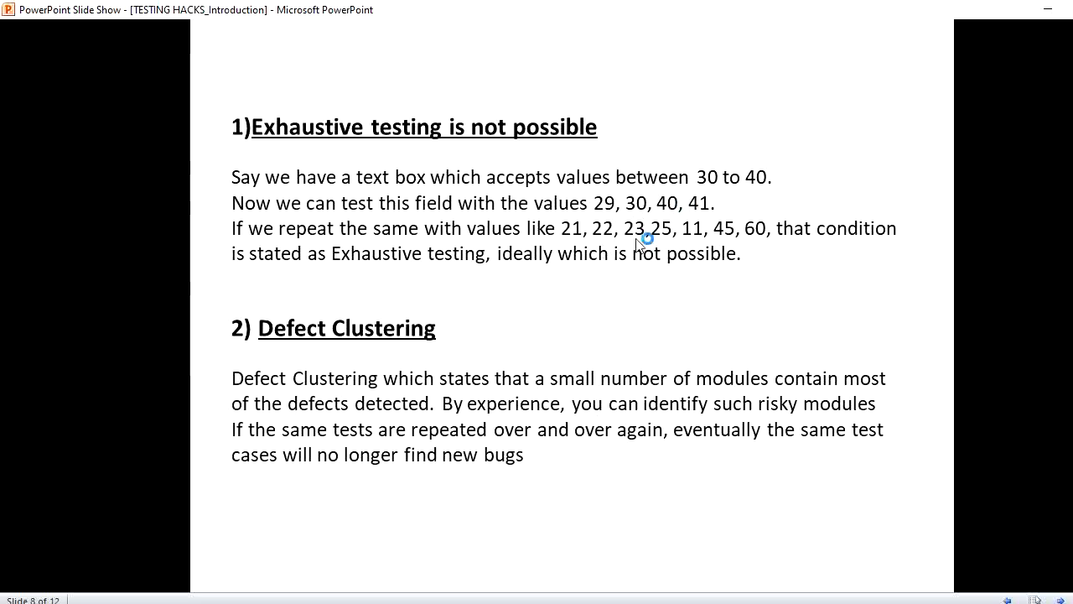
mouse_move(576, 246)
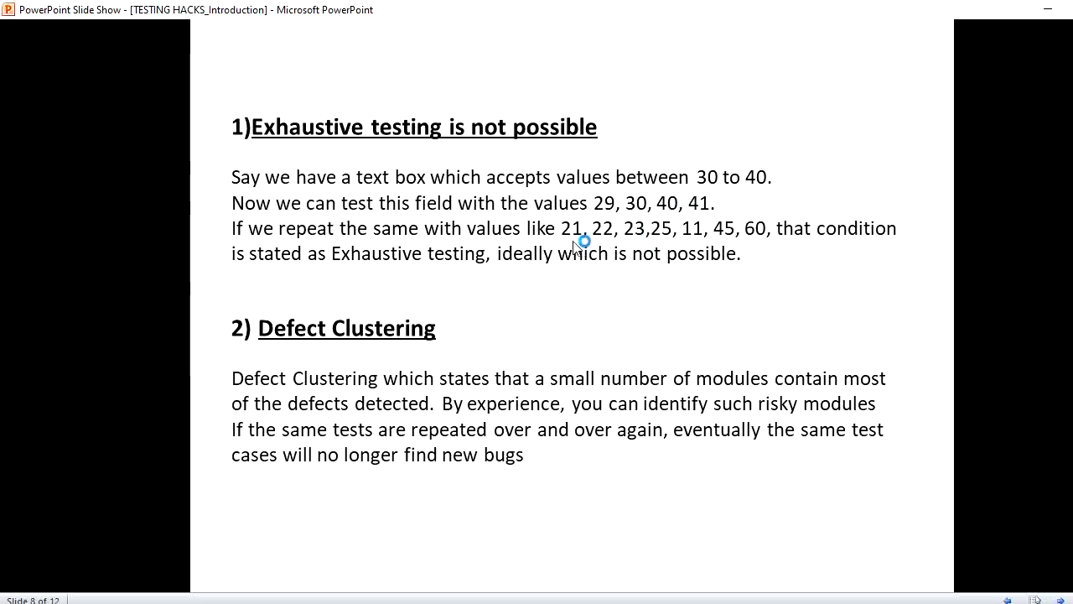